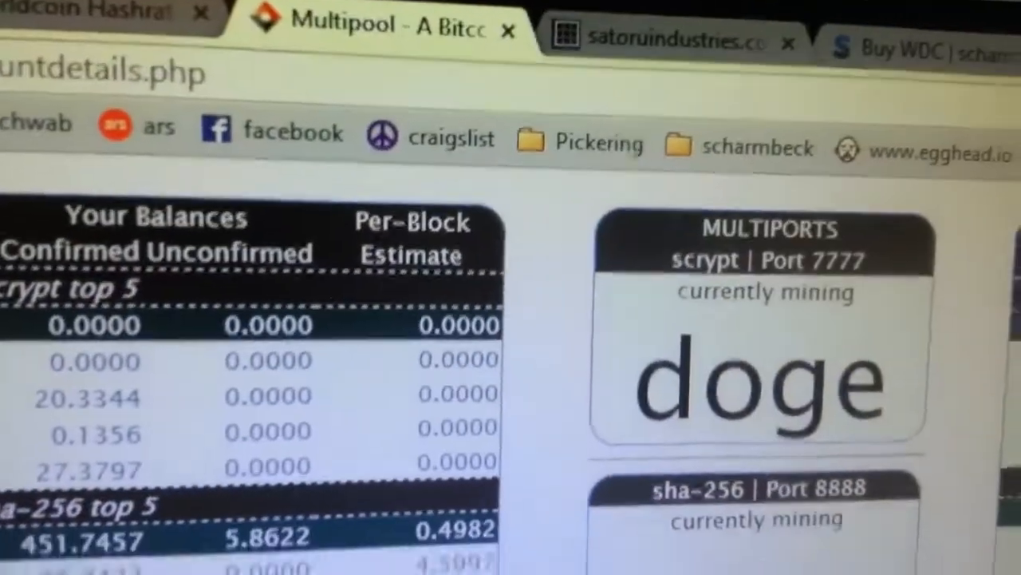
scroll("down", 3)
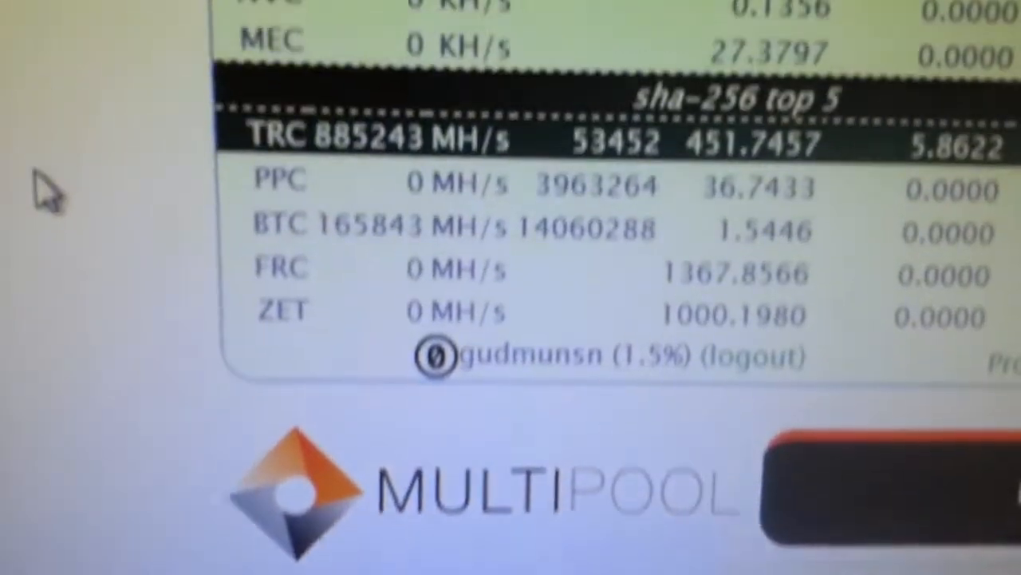